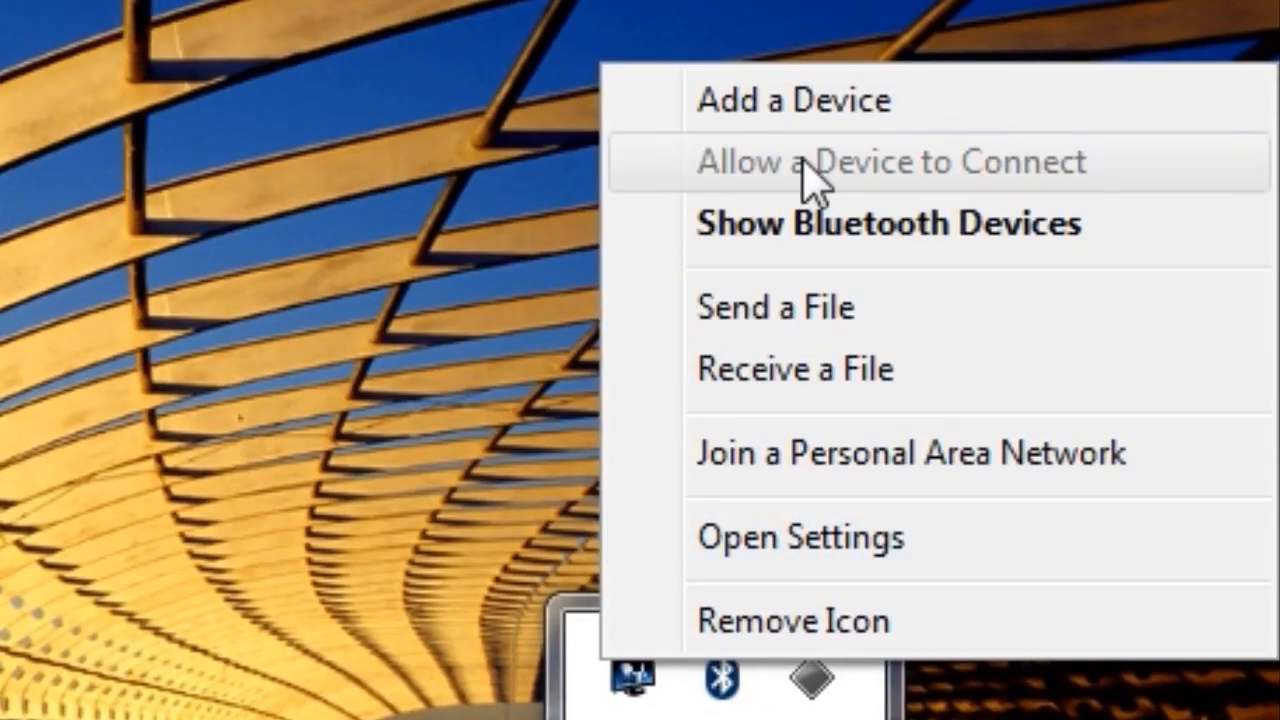
Start Add a Device from the Bluetooth tray and choose the Galaxy Nexus phone to pair
{"action": "left_click", "coordinate": [792, 100]}
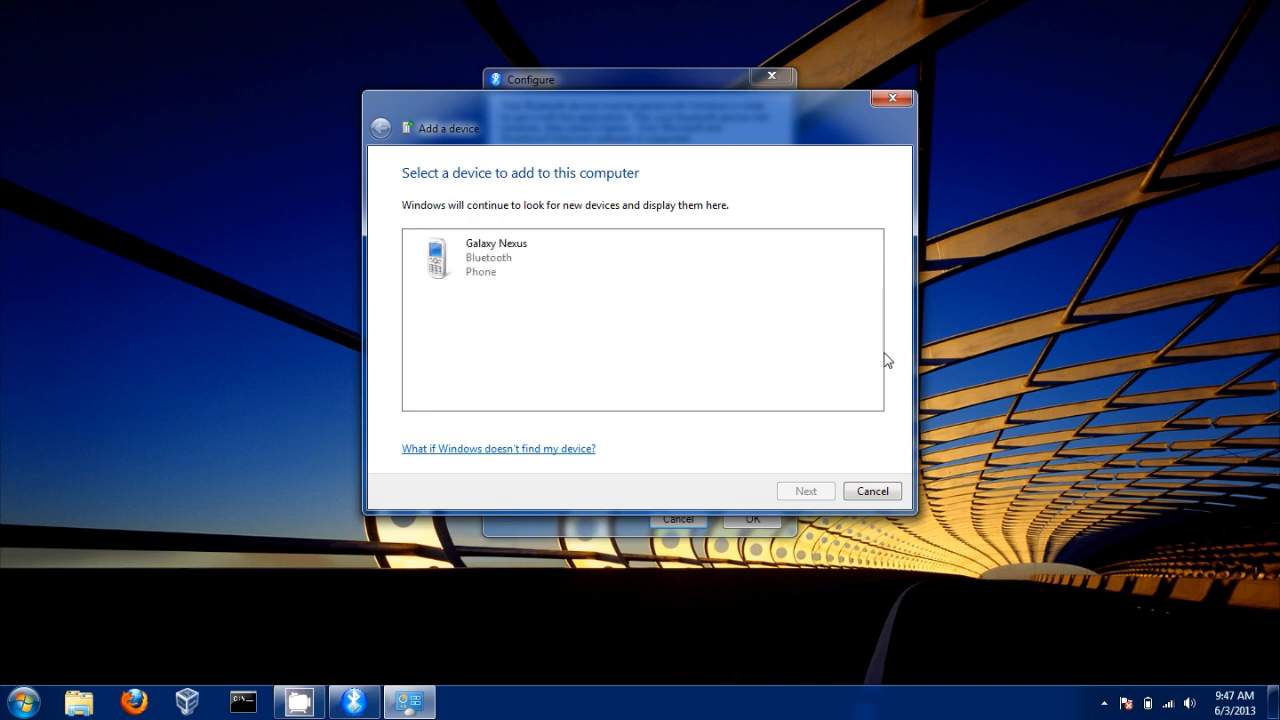
{"action": "mouse_move", "coordinate": [742, 308]}
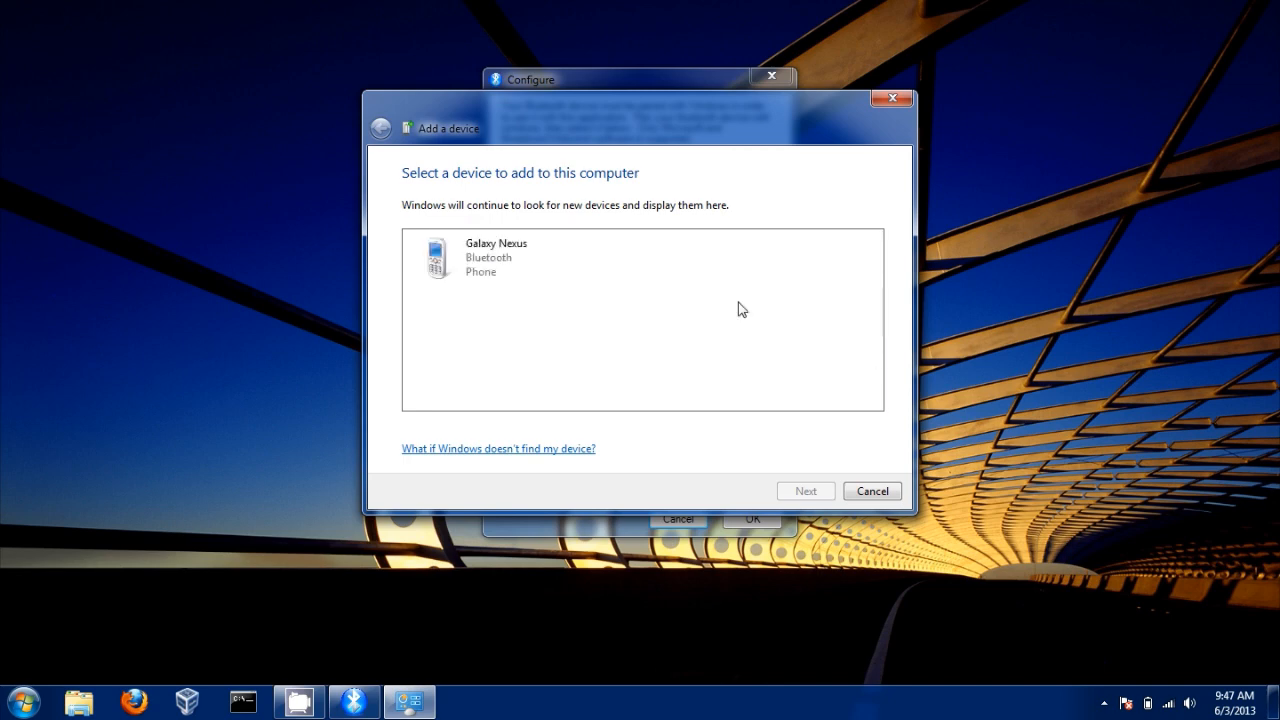
{"action": "left_click", "coordinate": [524, 256]}
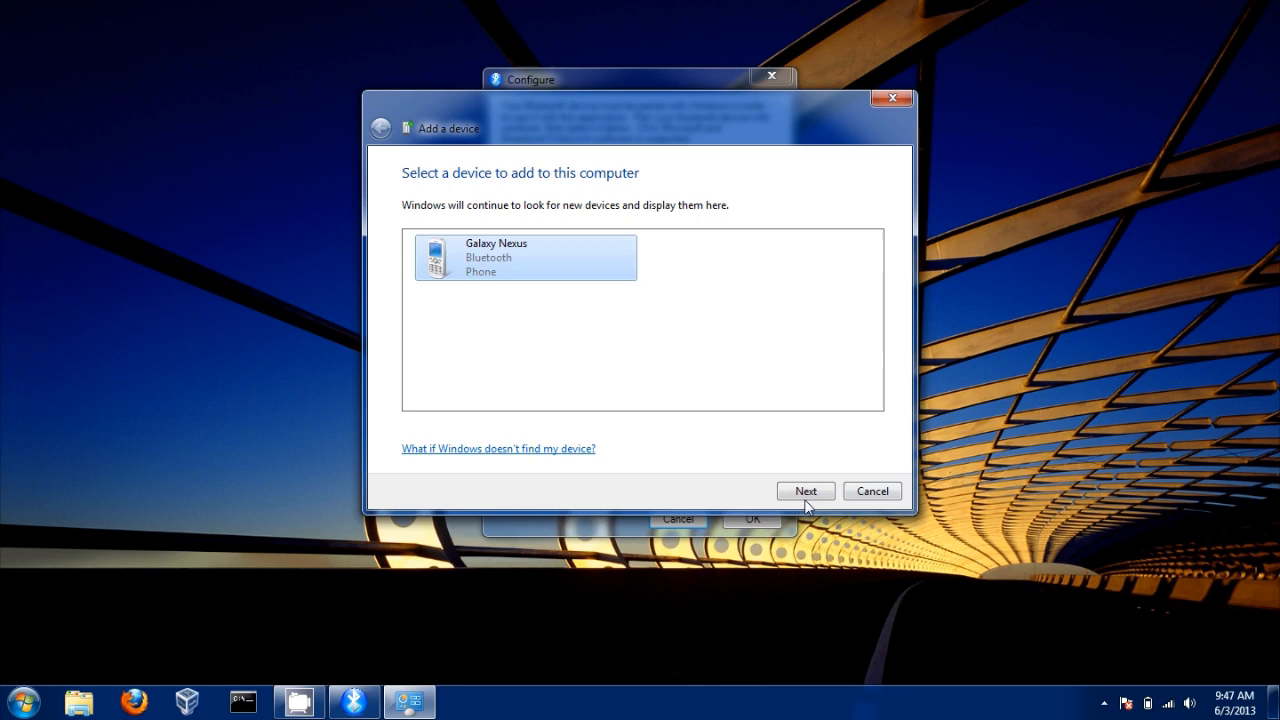
{"action": "left_click", "coordinate": [804, 490]}
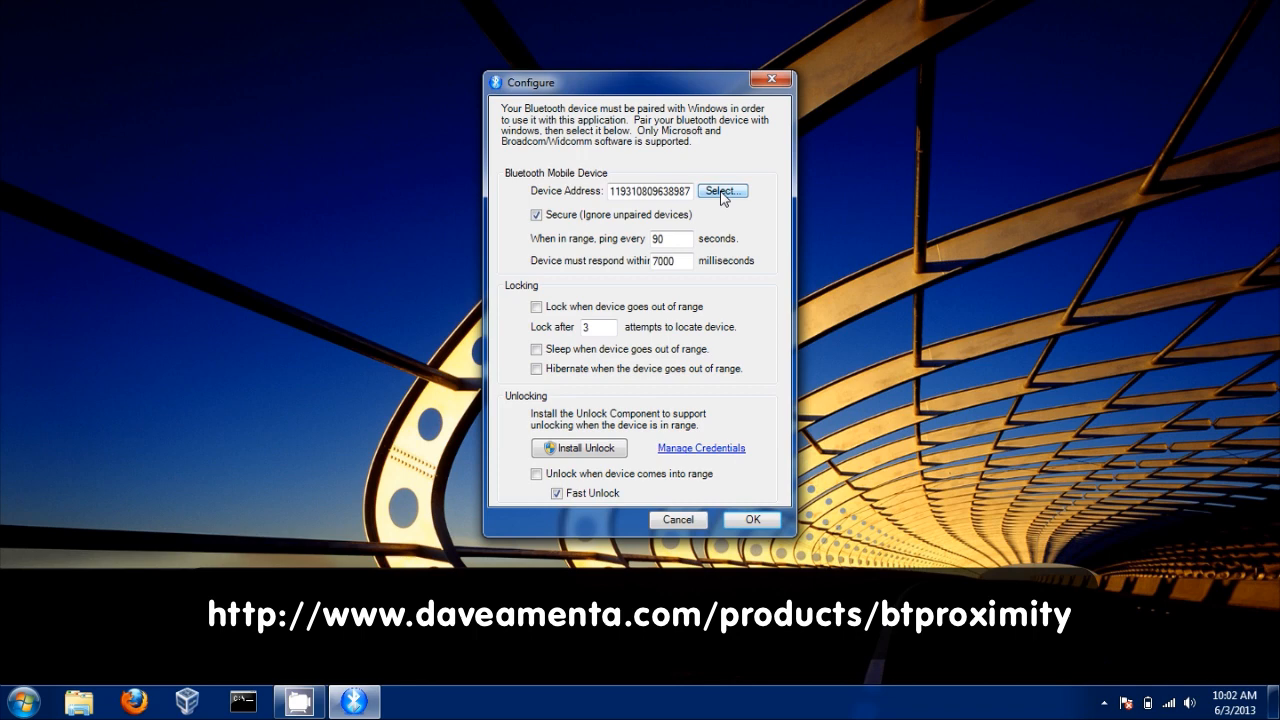
Set the paired Galaxy Nexus as the monitored device and enable locking when it goes out of range
{"action": "left_click", "coordinate": [722, 192]}
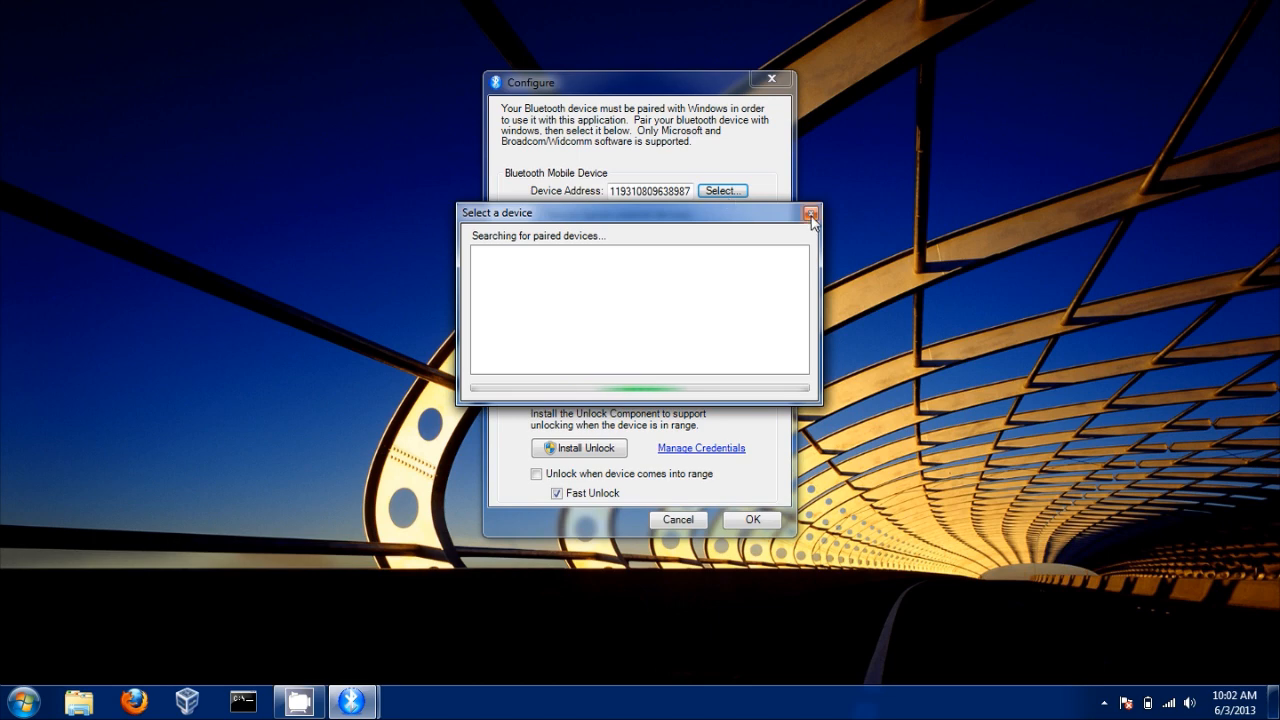
{"action": "left_click", "coordinate": [810, 212]}
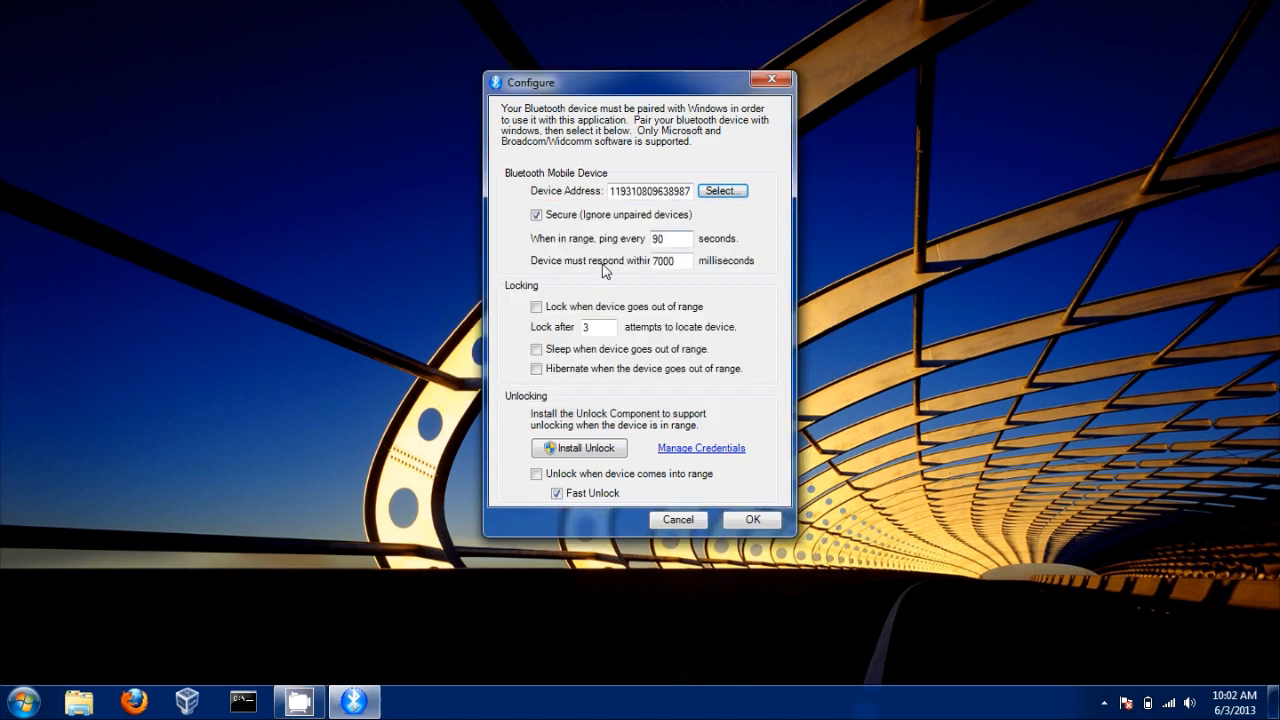
{"action": "left_click", "coordinate": [536, 308]}
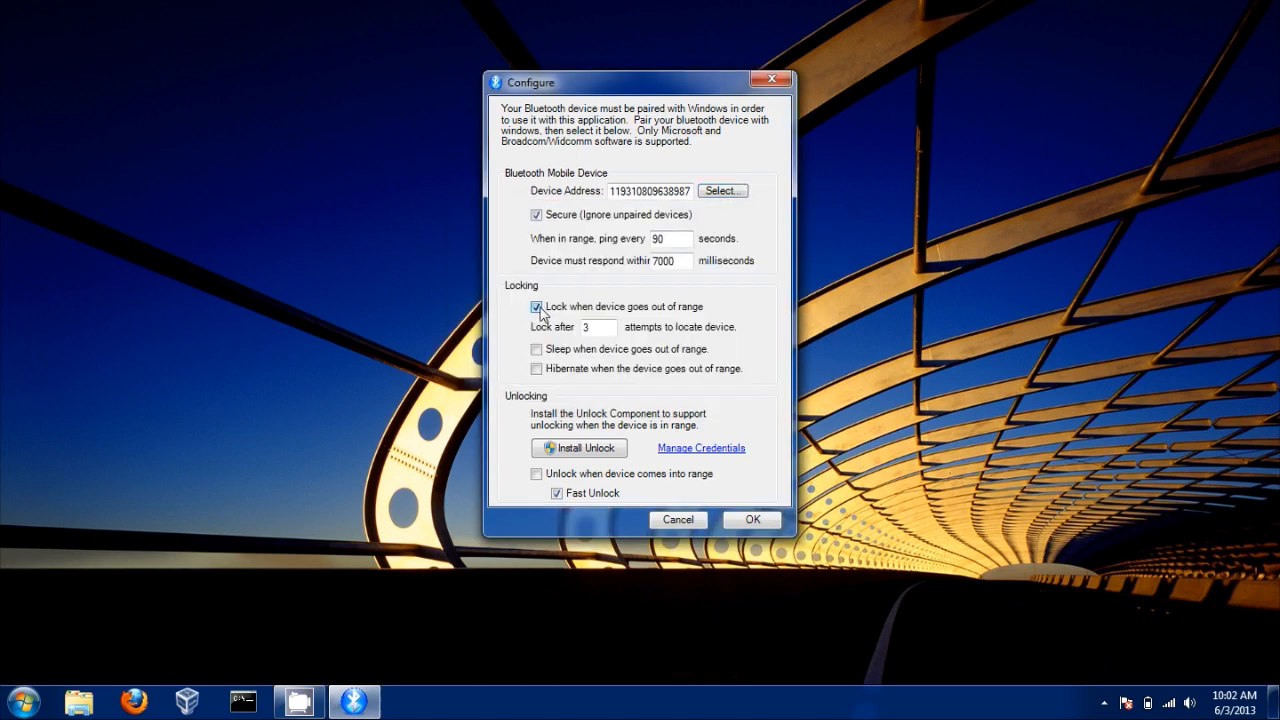
Enable unlocking when the phone returns to range and install the unlock component, approving UAC
{"action": "left_click", "coordinate": [536, 472]}
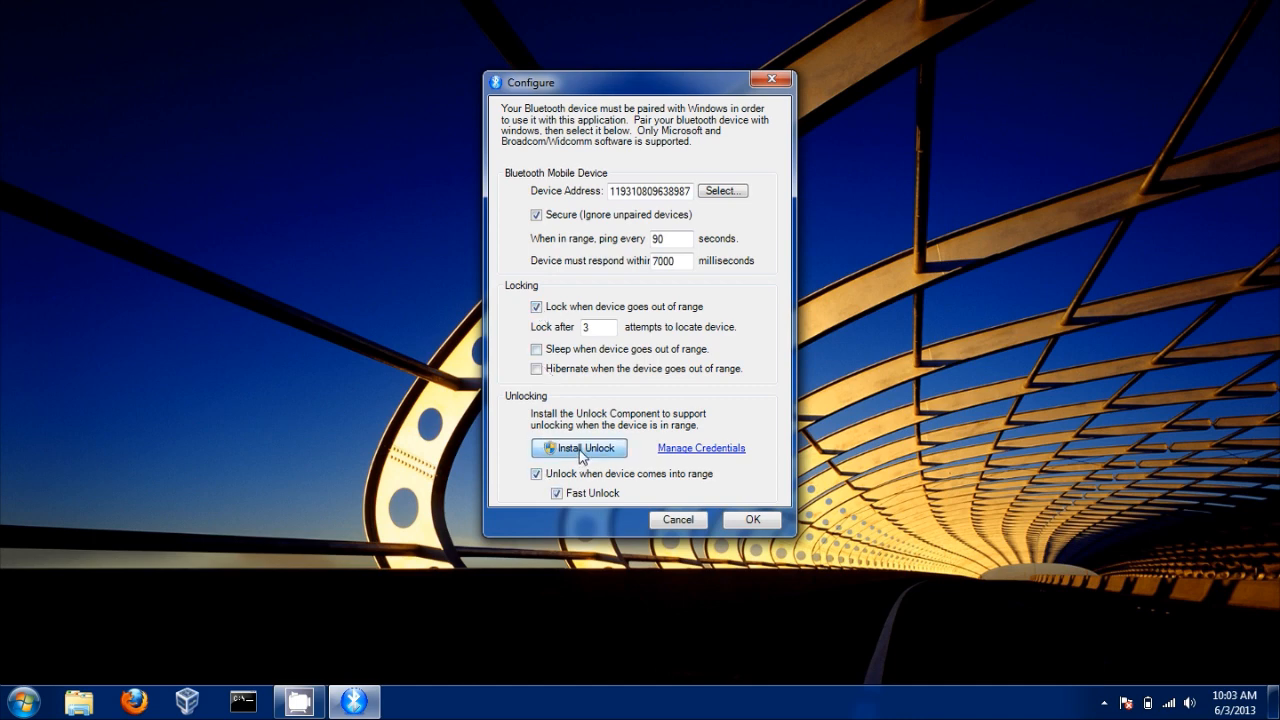
{"action": "left_click", "coordinate": [578, 448]}
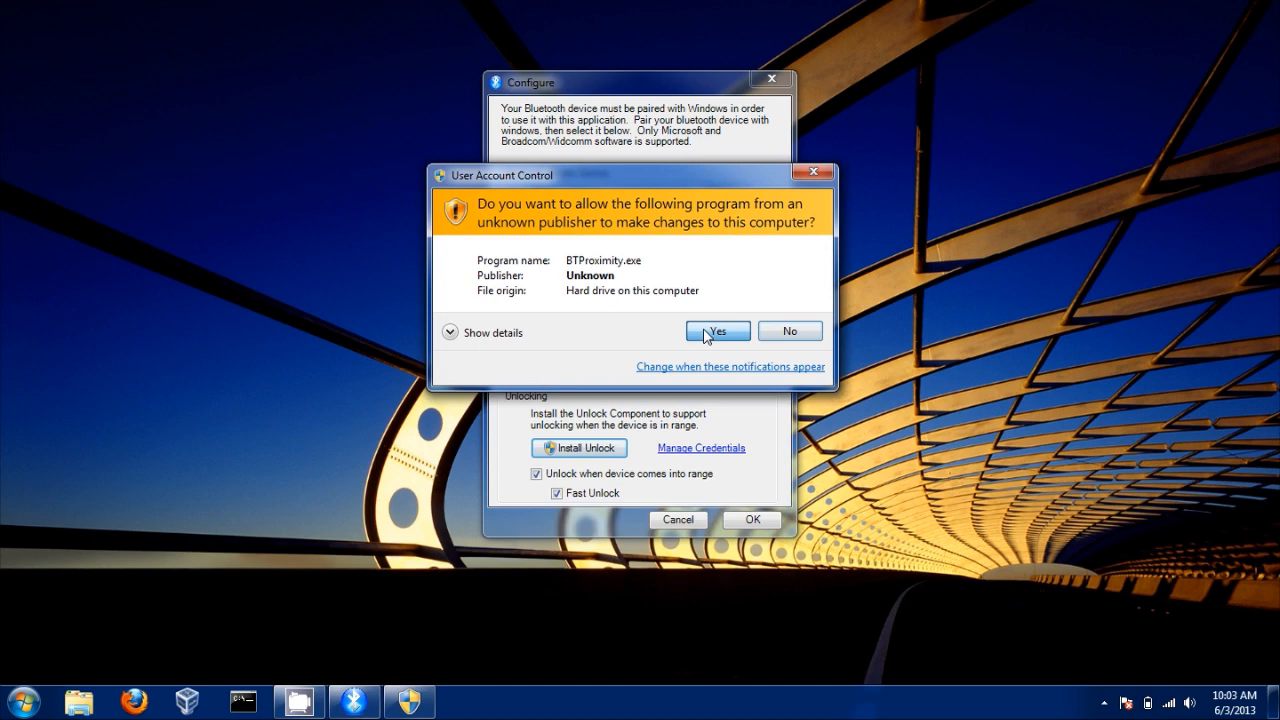
{"action": "left_click", "coordinate": [716, 332]}
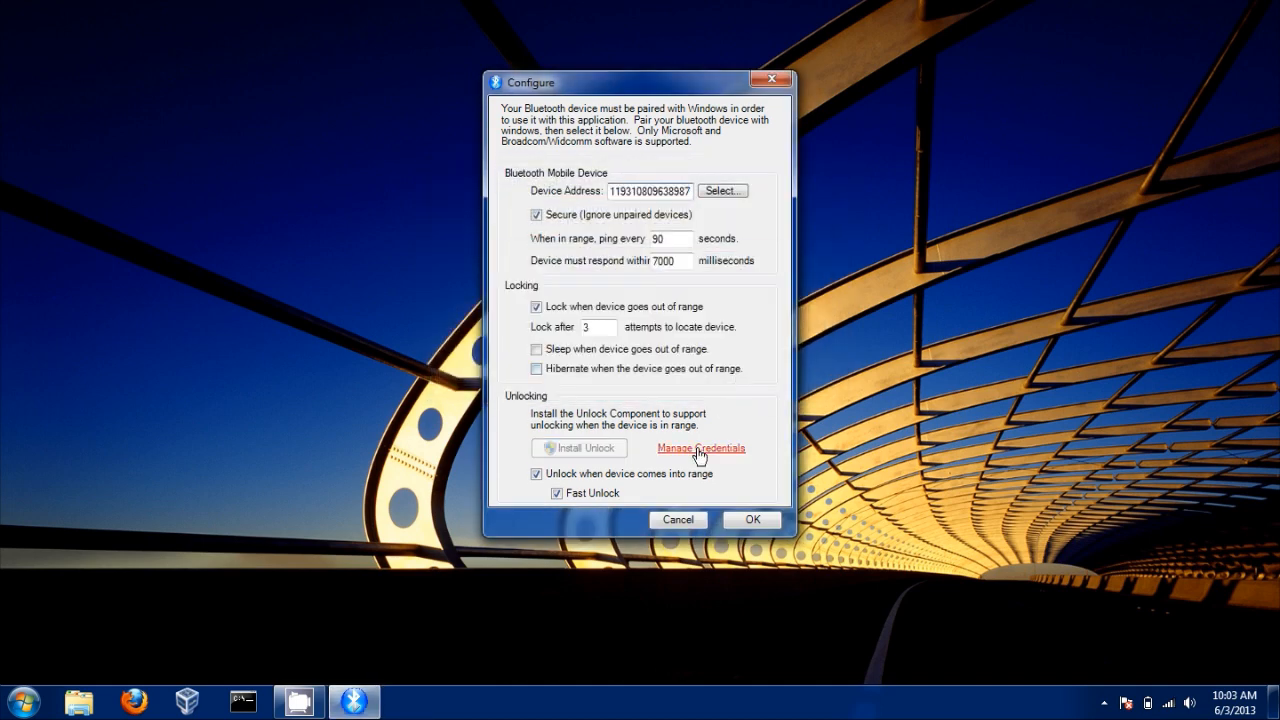
Save the Windows logon credentials with the password remembered and accept the configuration
{"action": "left_click", "coordinate": [700, 448]}
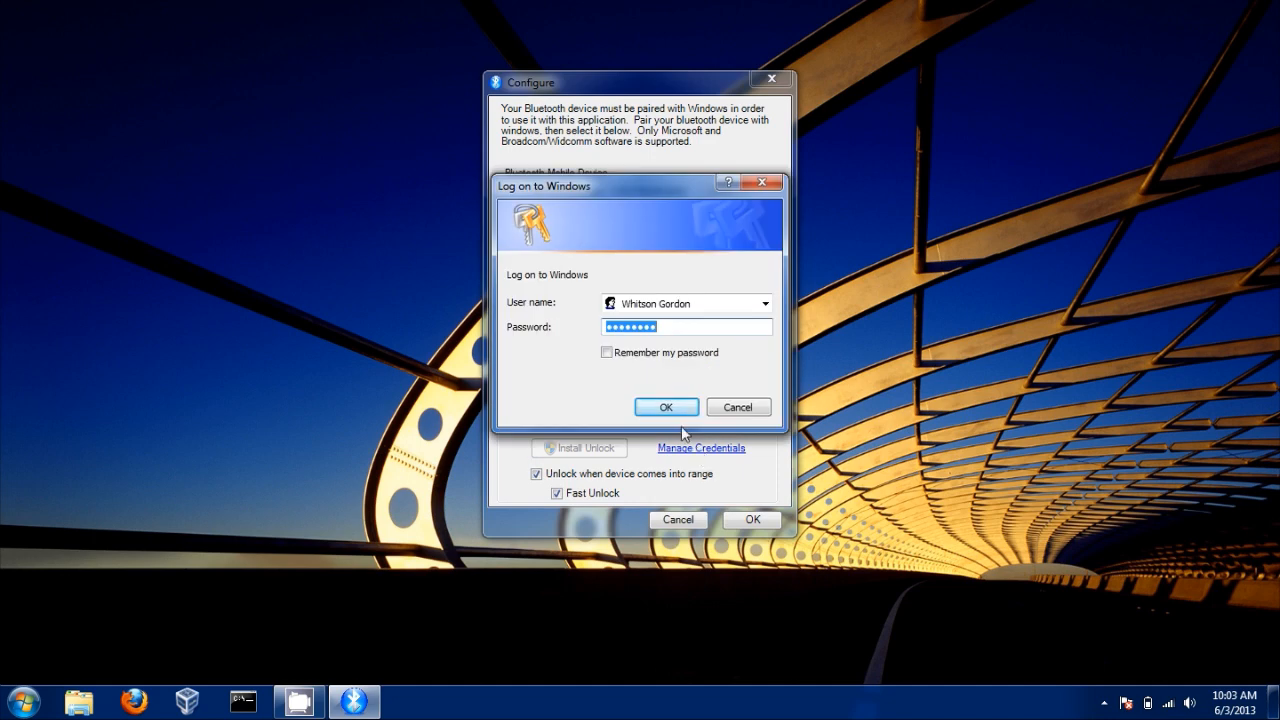
{"action": "left_click", "coordinate": [606, 352]}
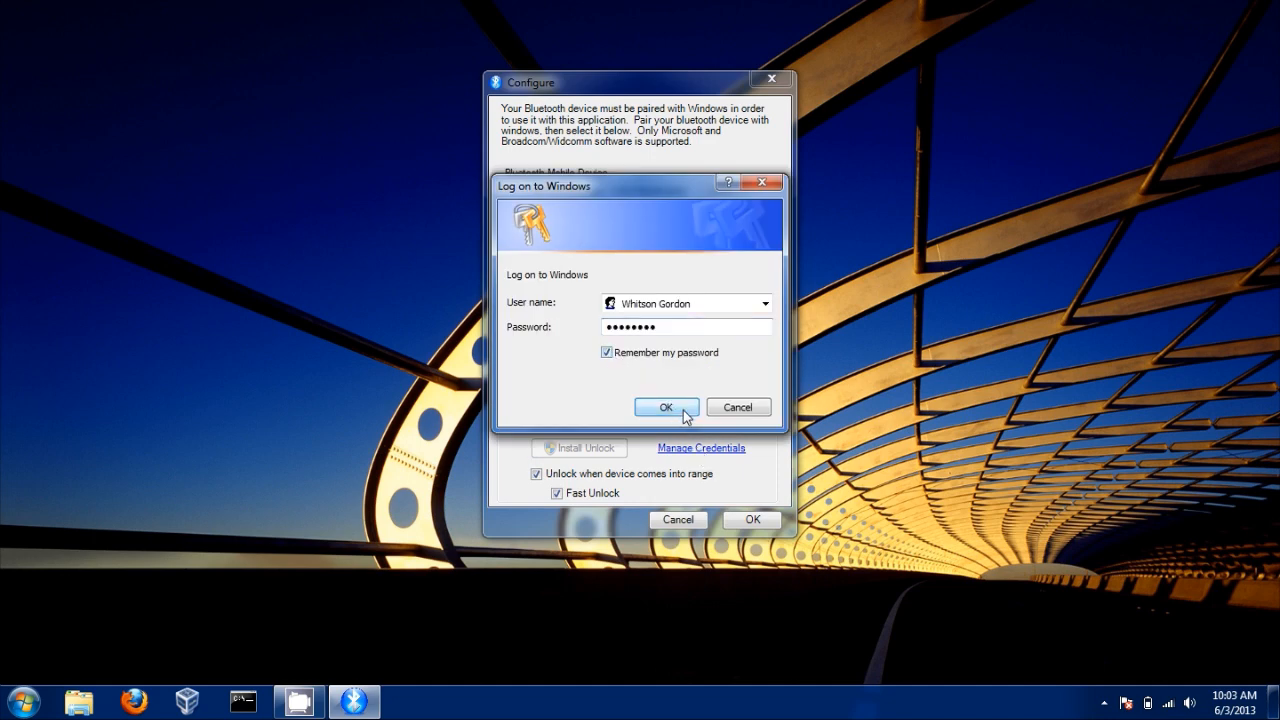
{"action": "left_click", "coordinate": [666, 408]}
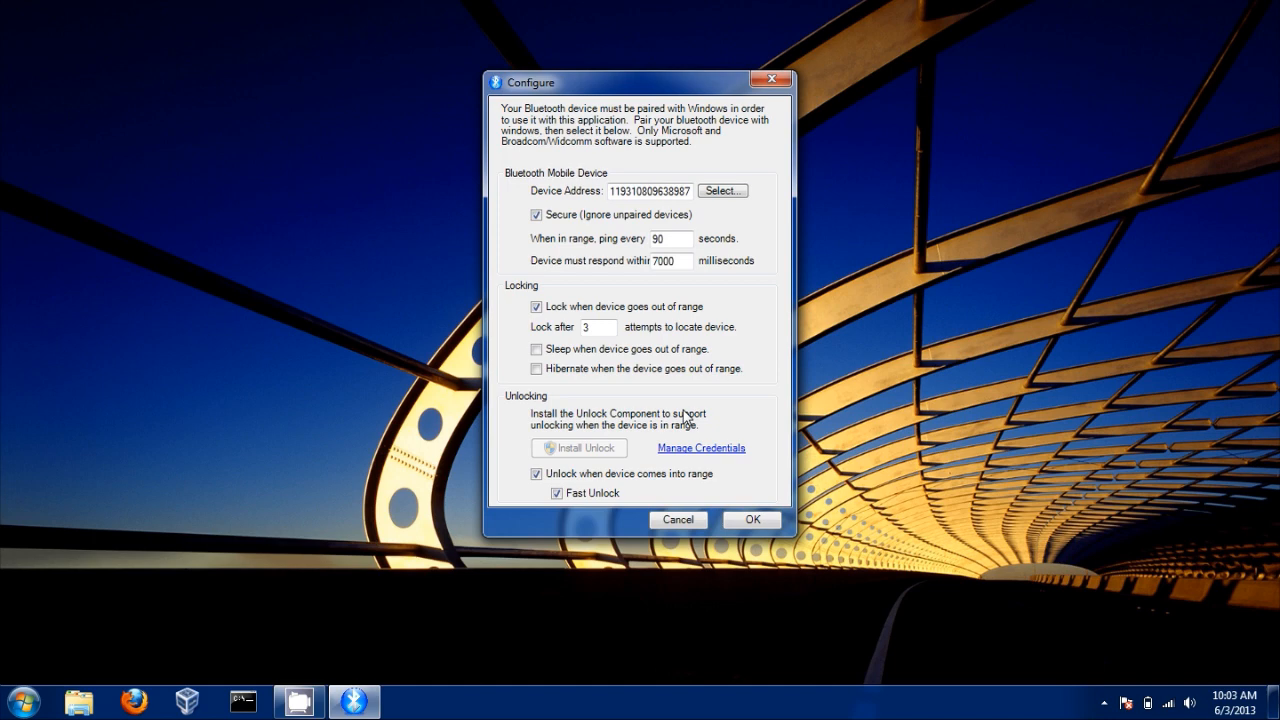
{"action": "mouse_move", "coordinate": [768, 468]}
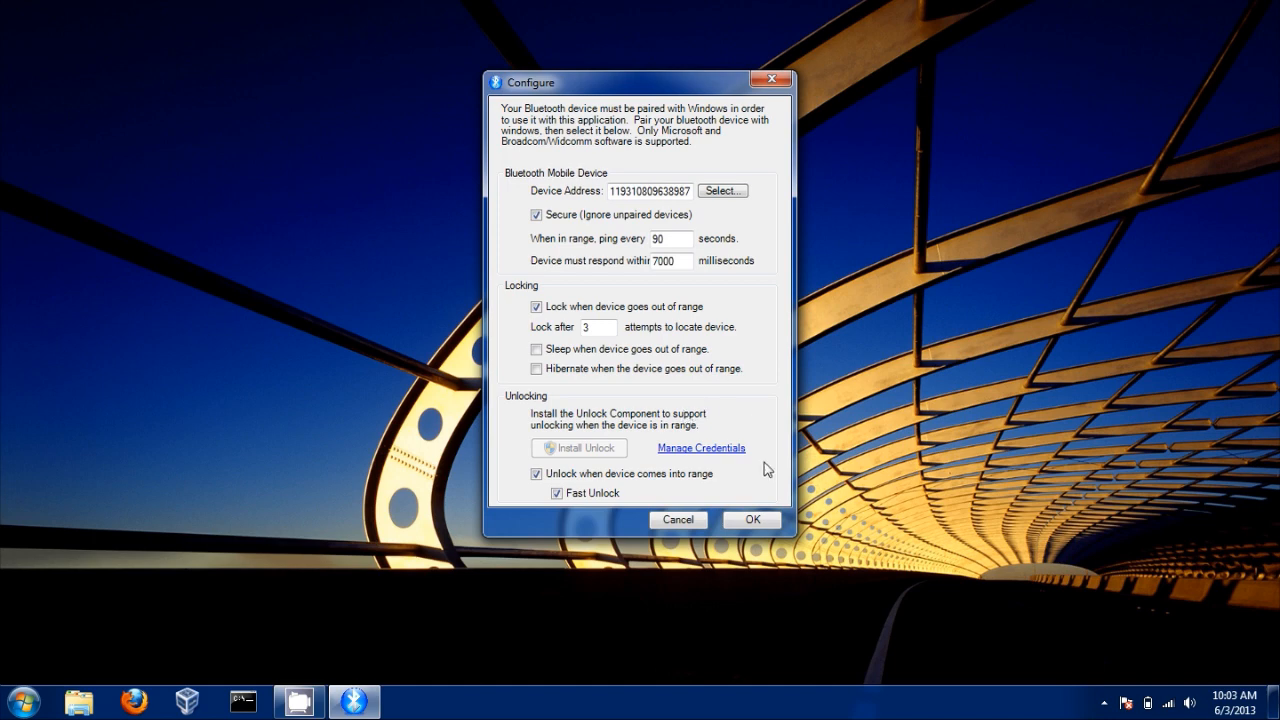
{"action": "left_click", "coordinate": [752, 520]}
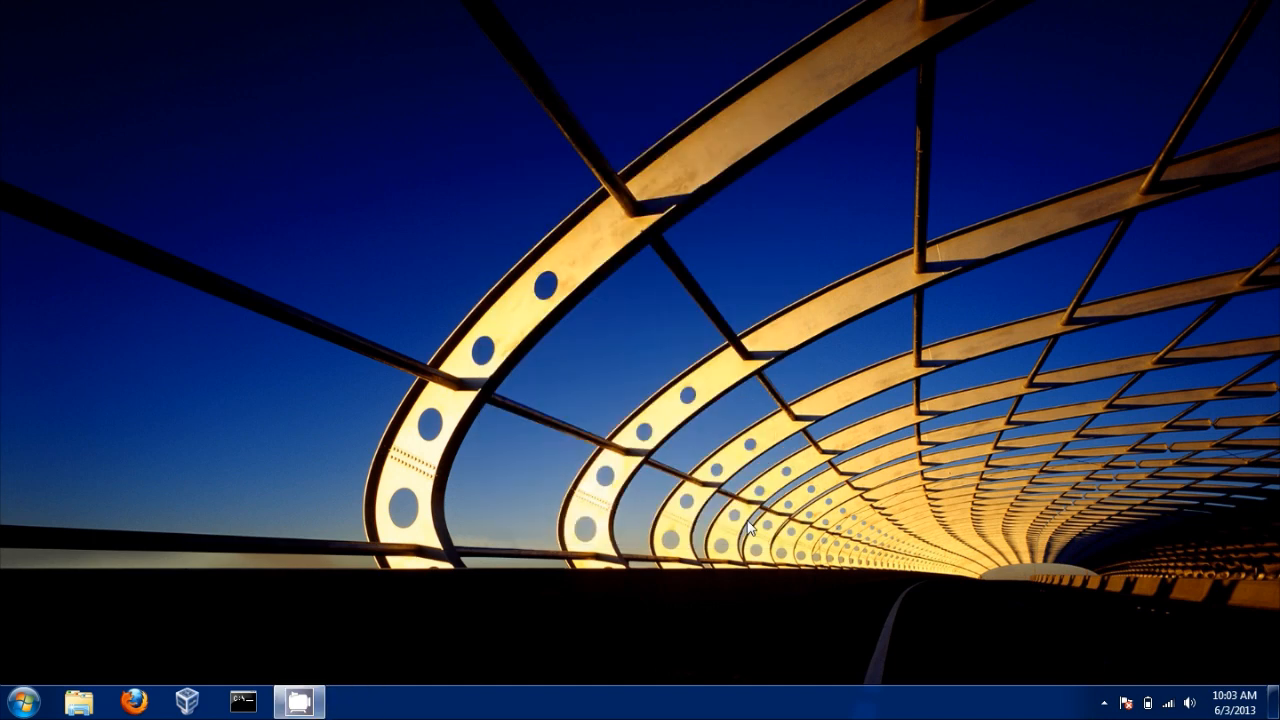